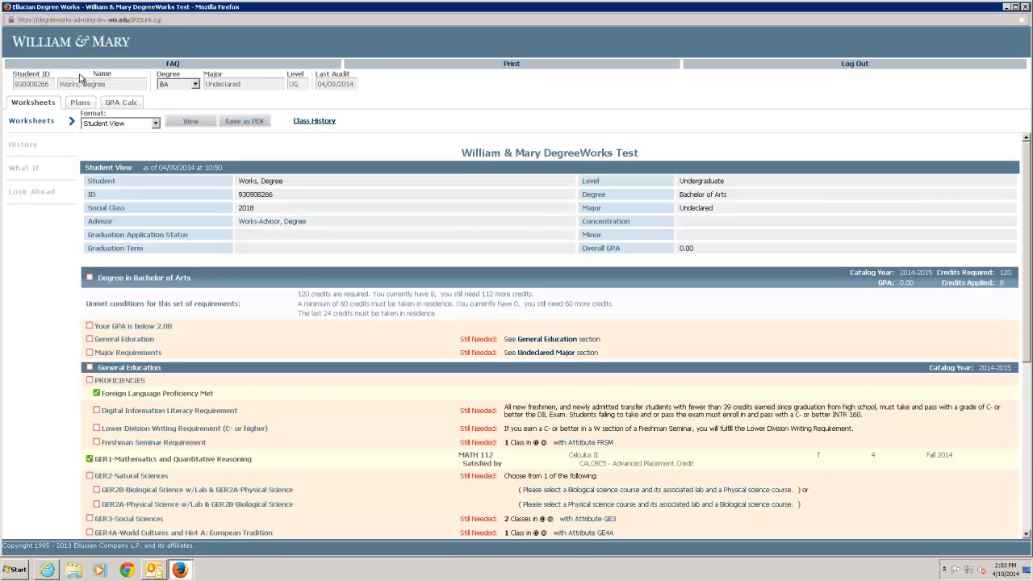
pyautogui.moveTo(282, 253)
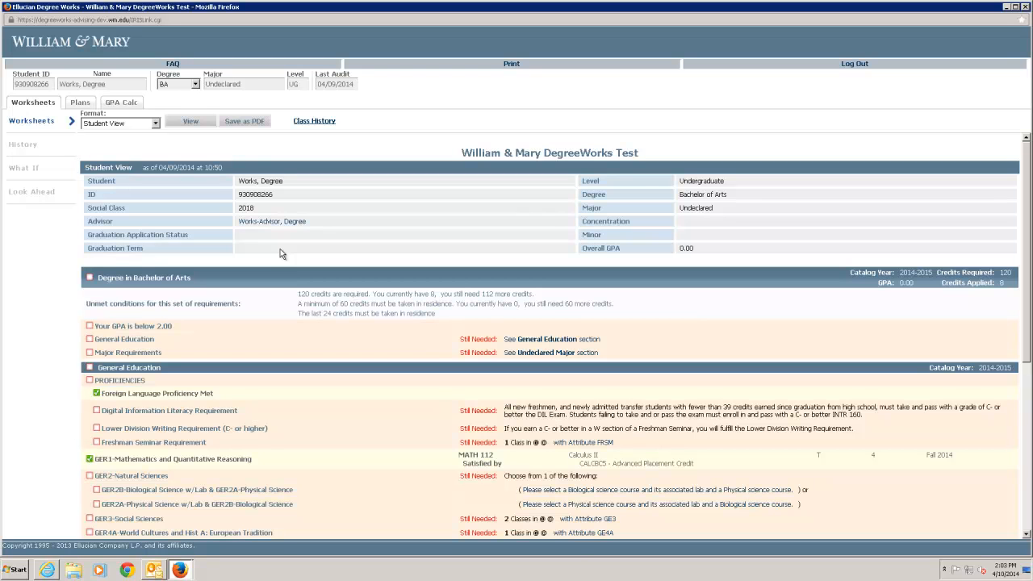
pyautogui.moveTo(252, 150)
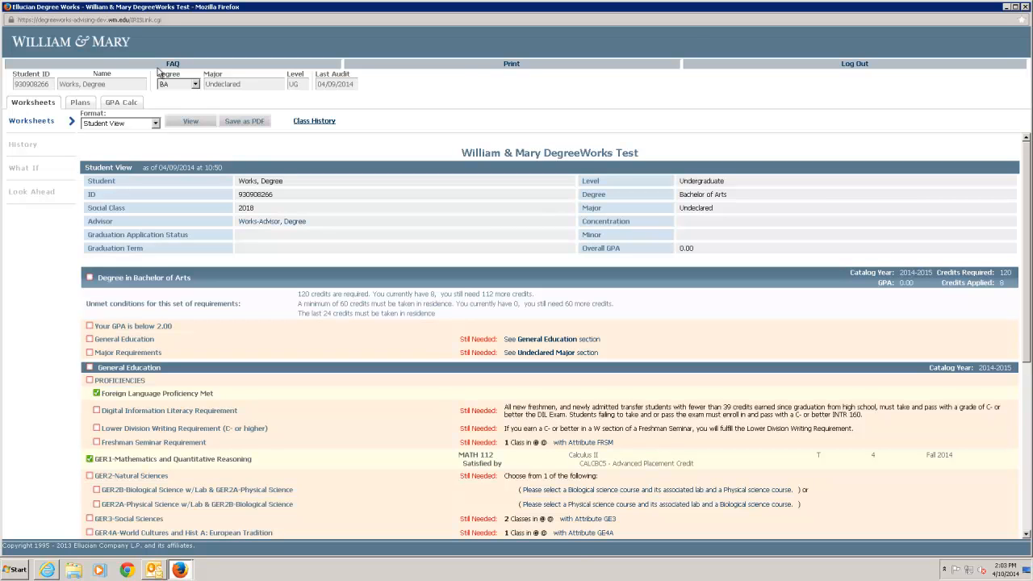
pyautogui.moveTo(808, 68)
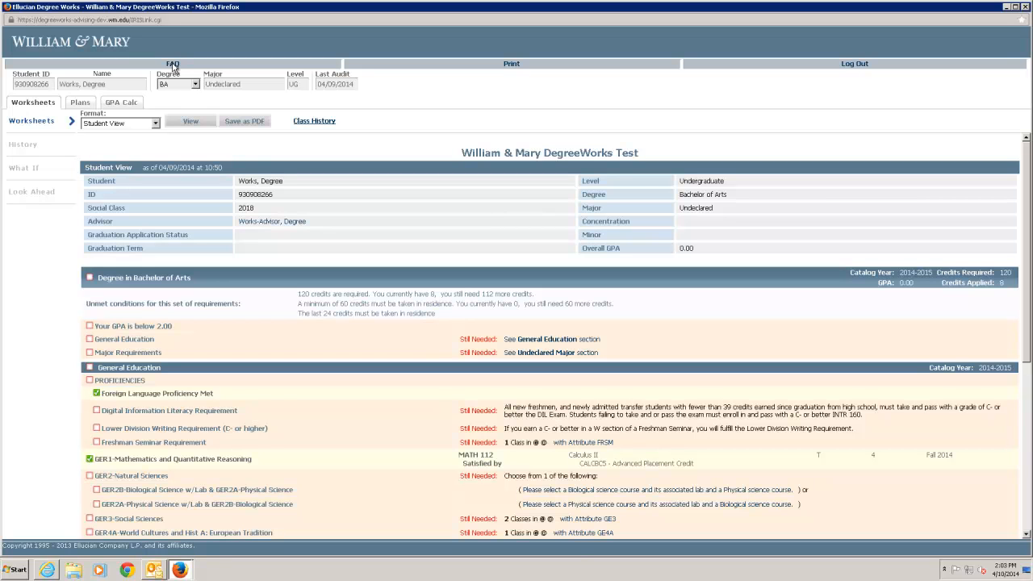
pyautogui.moveTo(188, 92)
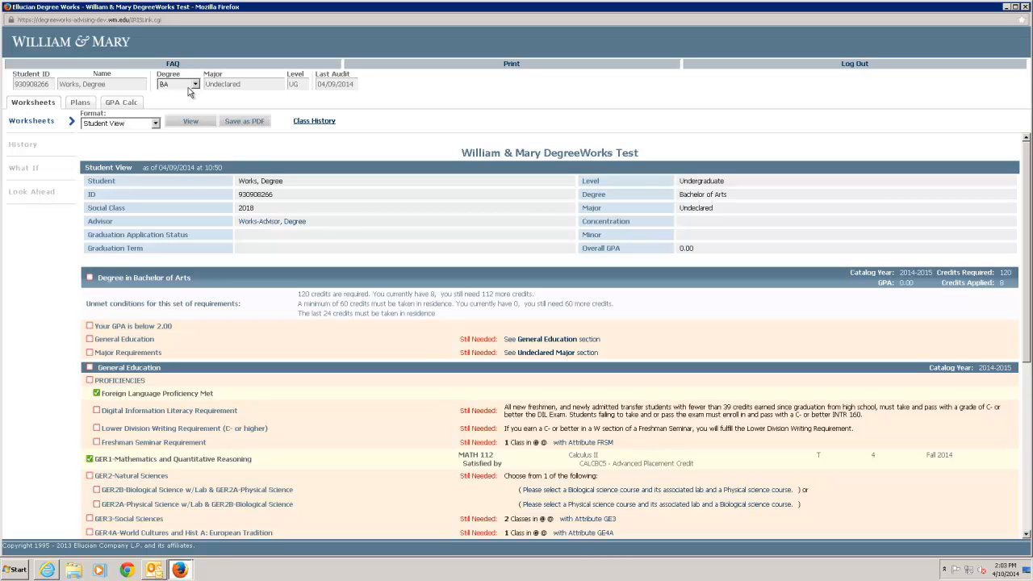
pyautogui.moveTo(337, 91)
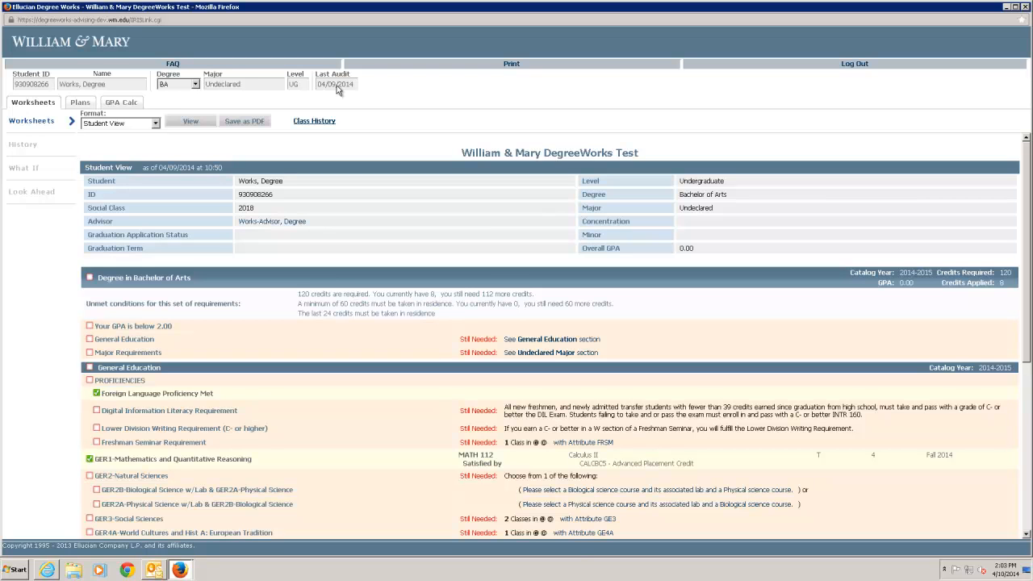
pyautogui.moveTo(34, 113)
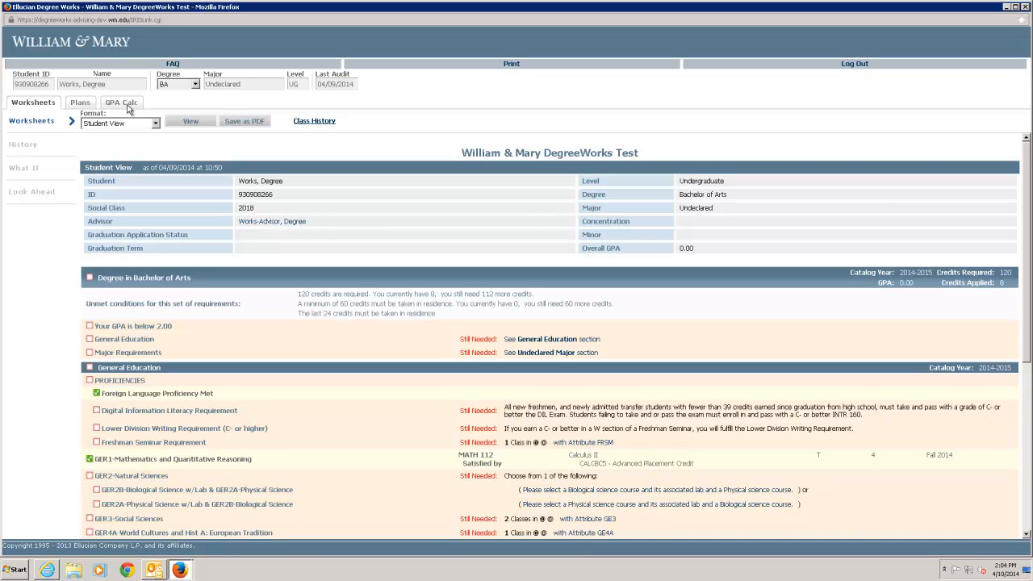
pyautogui.moveTo(107, 129)
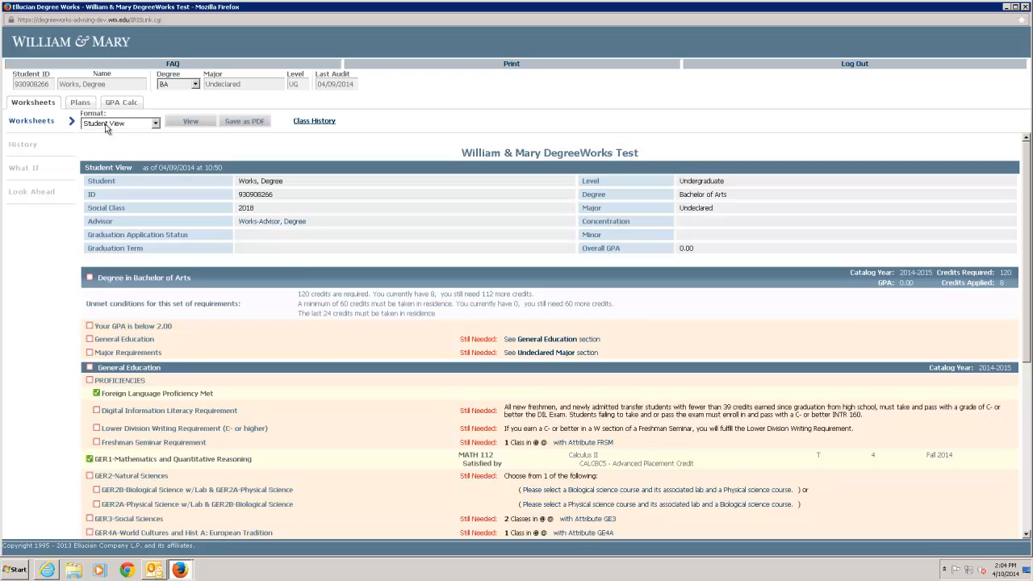
pyautogui.moveTo(164, 129)
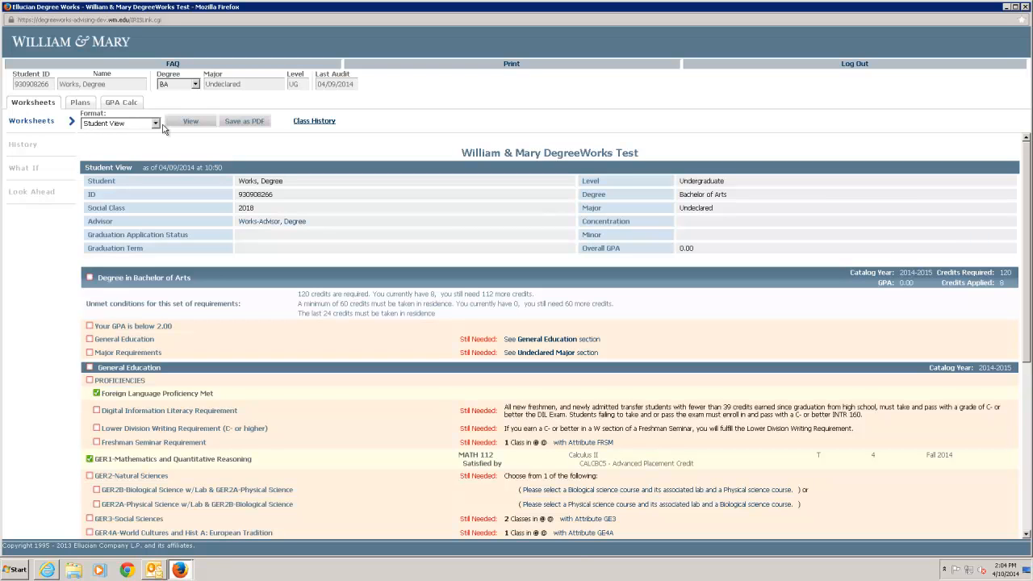
pyautogui.moveTo(34, 126)
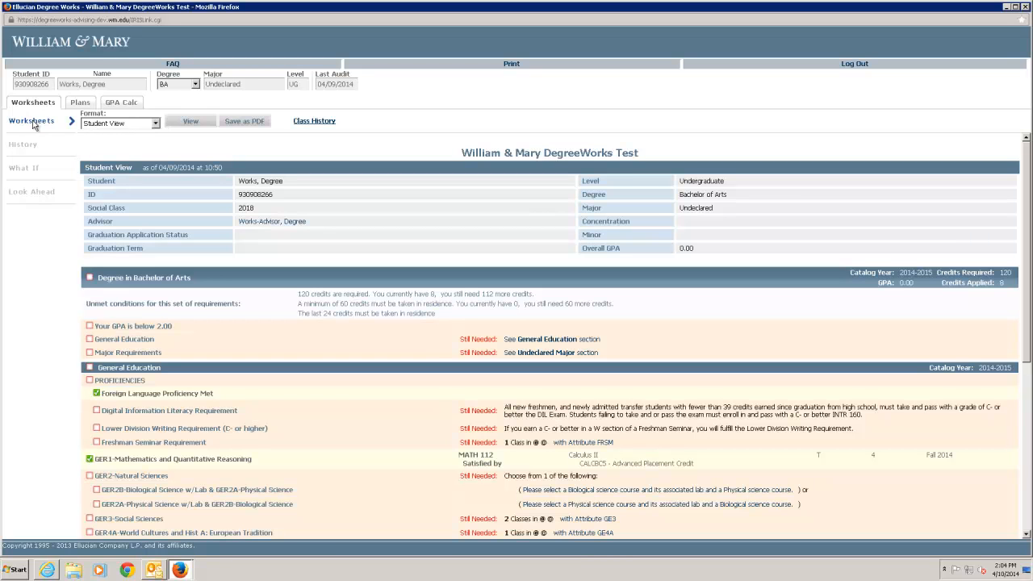
pyautogui.moveTo(250, 129)
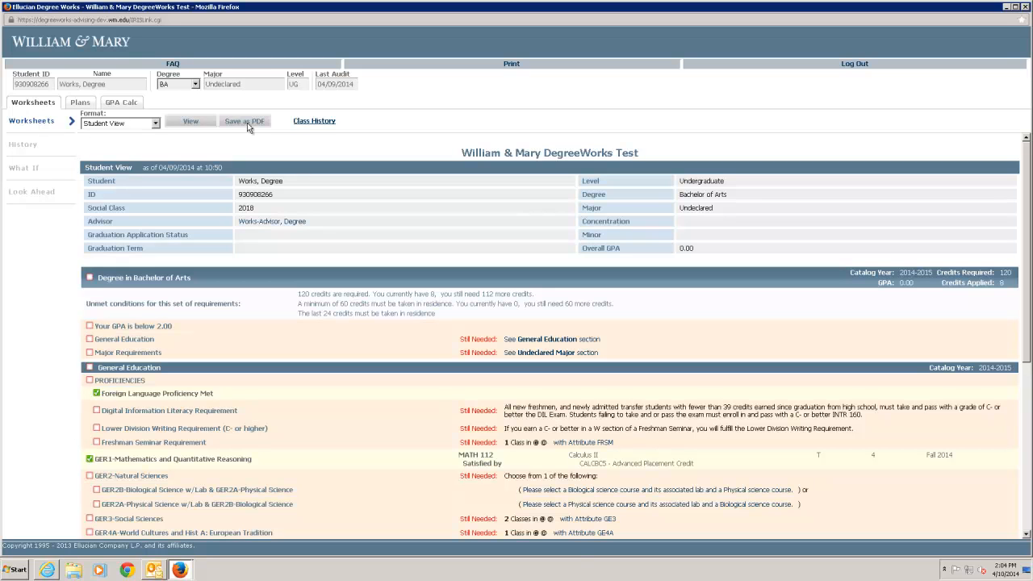
pyautogui.moveTo(313, 127)
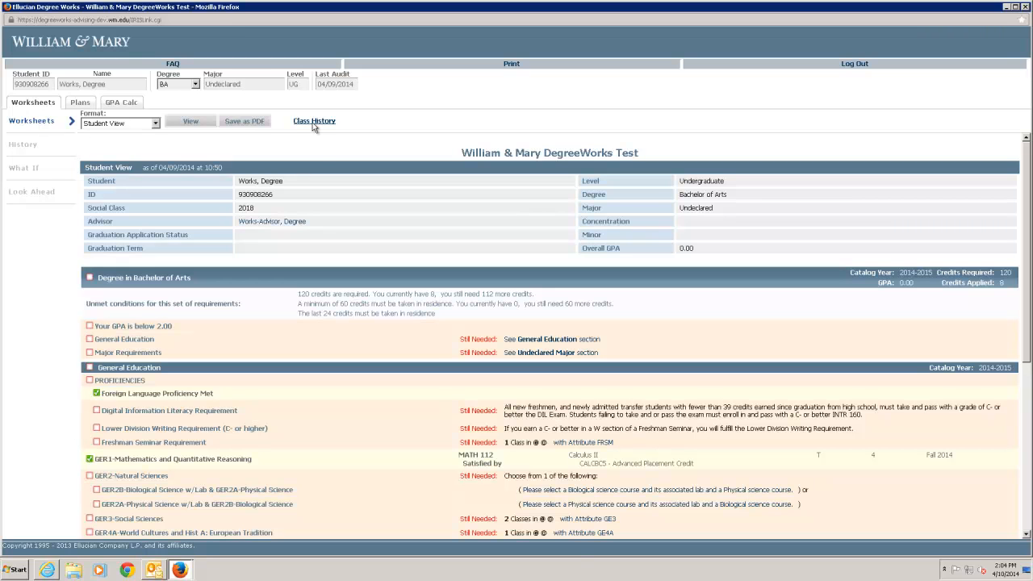
# - Review the student's Class History listing and return to the audit worksheet
pyautogui.click(313, 121)
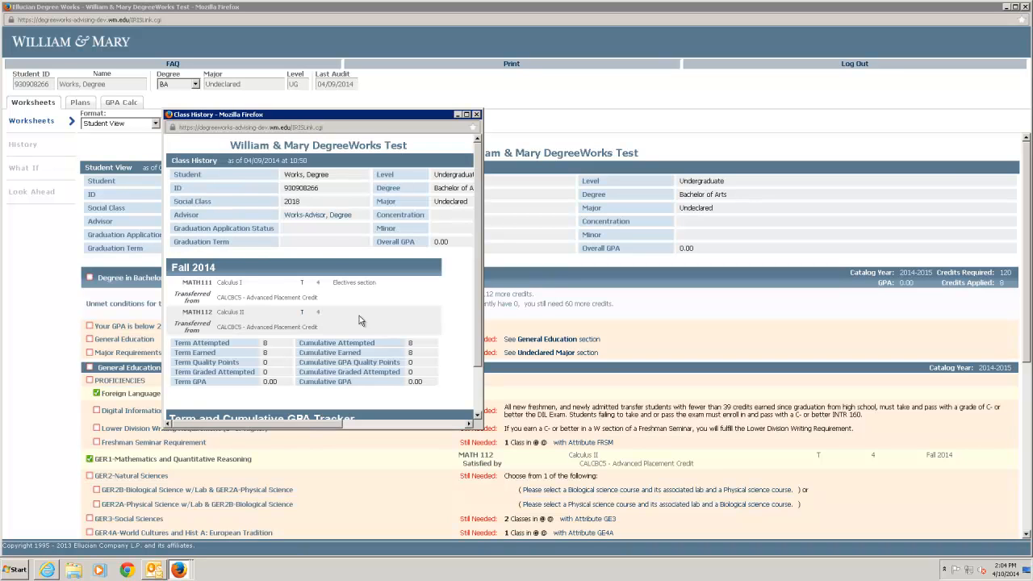
pyautogui.scroll(-3)
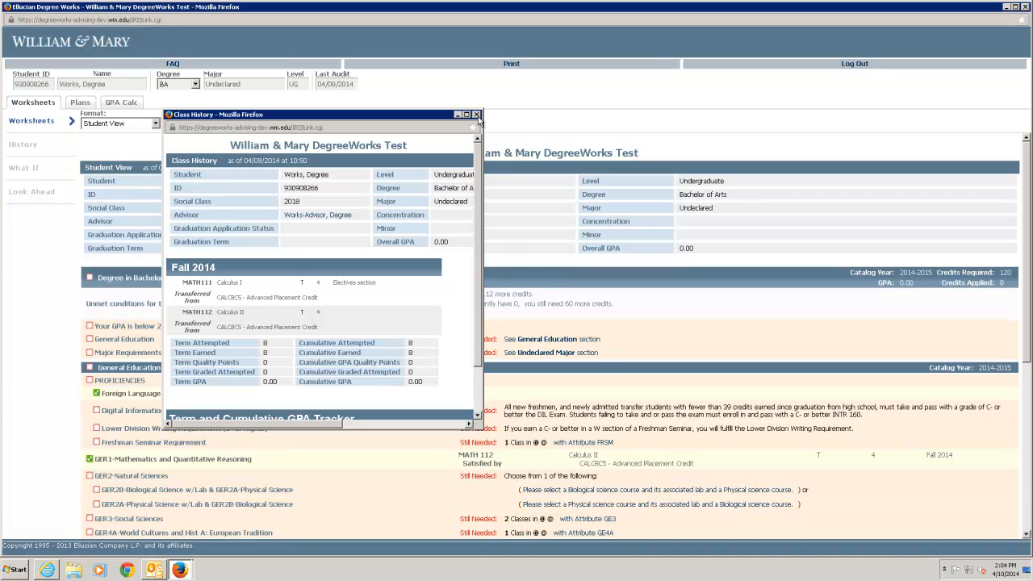
pyautogui.click(476, 113)
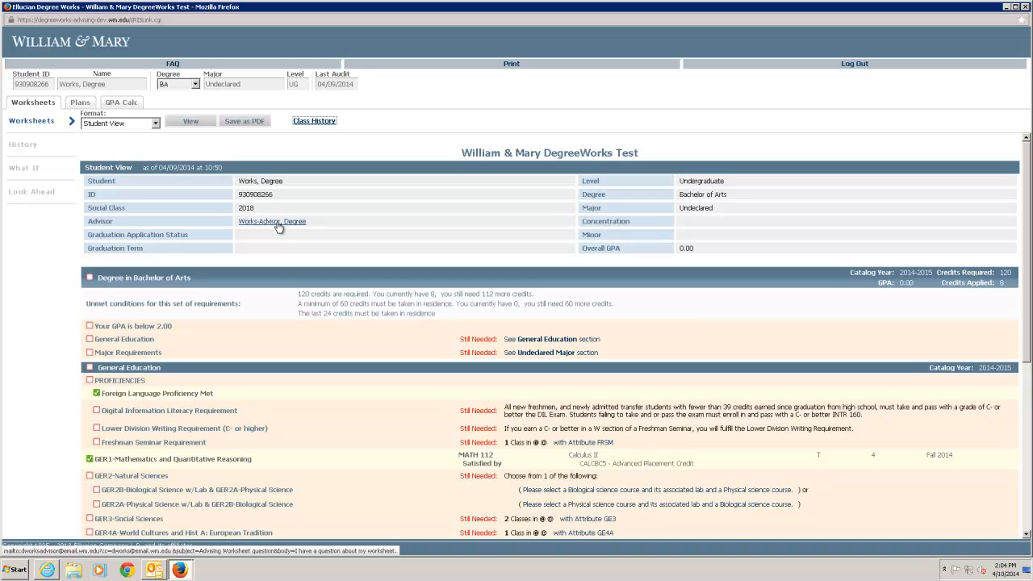
pyautogui.moveTo(280, 300)
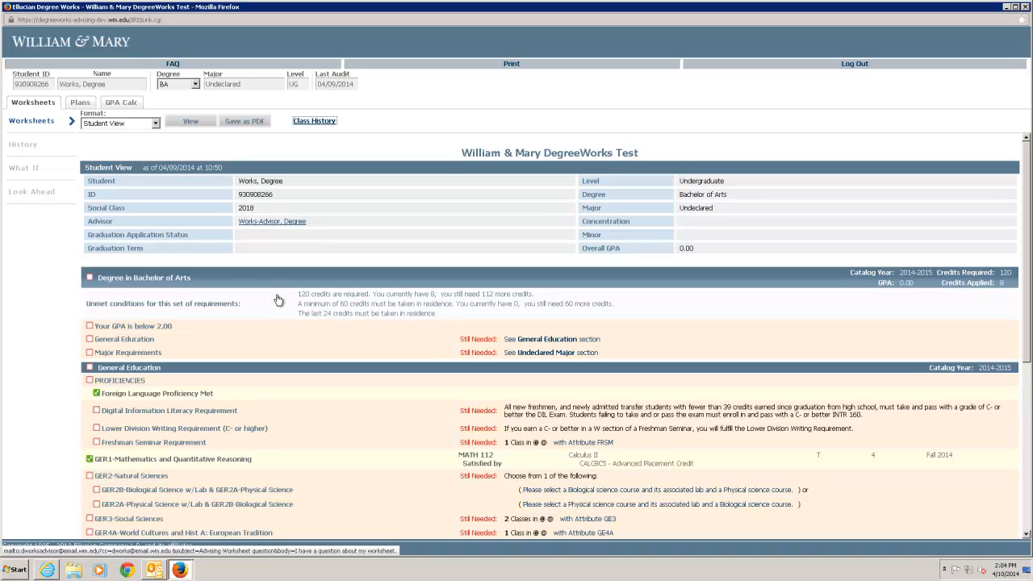
pyautogui.moveTo(278, 302)
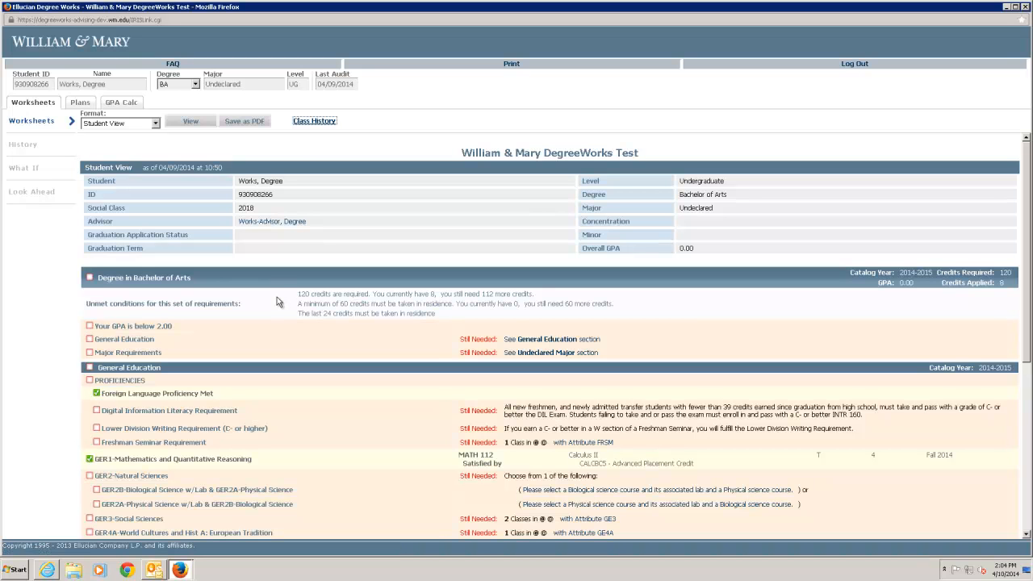
# - Browse the requirement blocks and check which courses carry the GE3 attribute
pyautogui.scroll(-3)
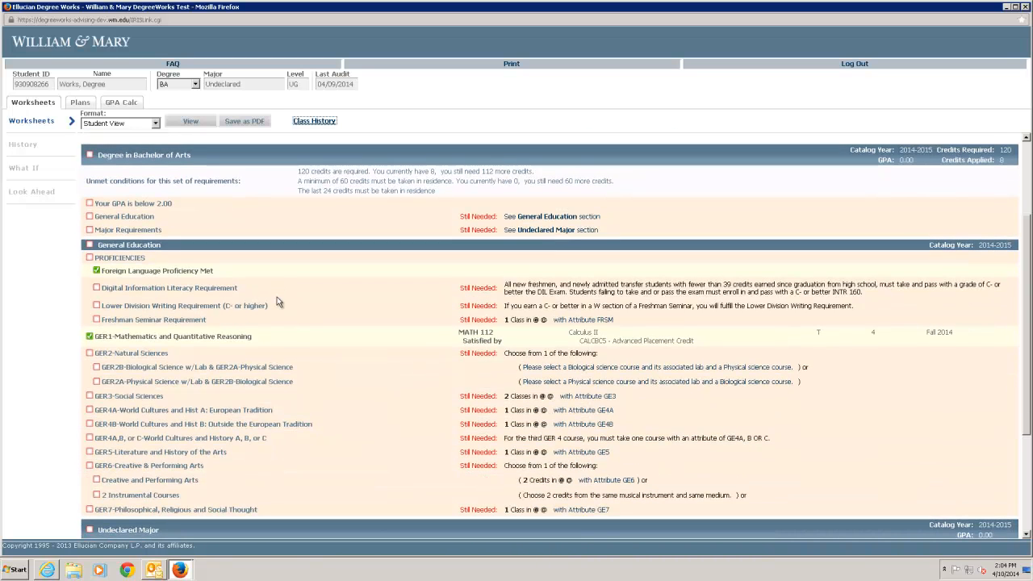
pyautogui.moveTo(113, 219)
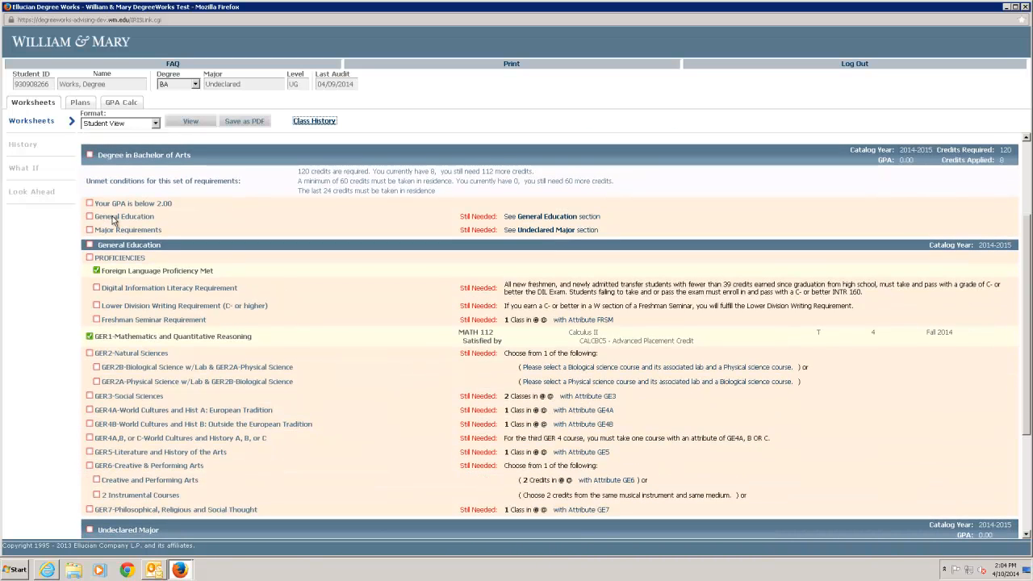
pyautogui.moveTo(132, 235)
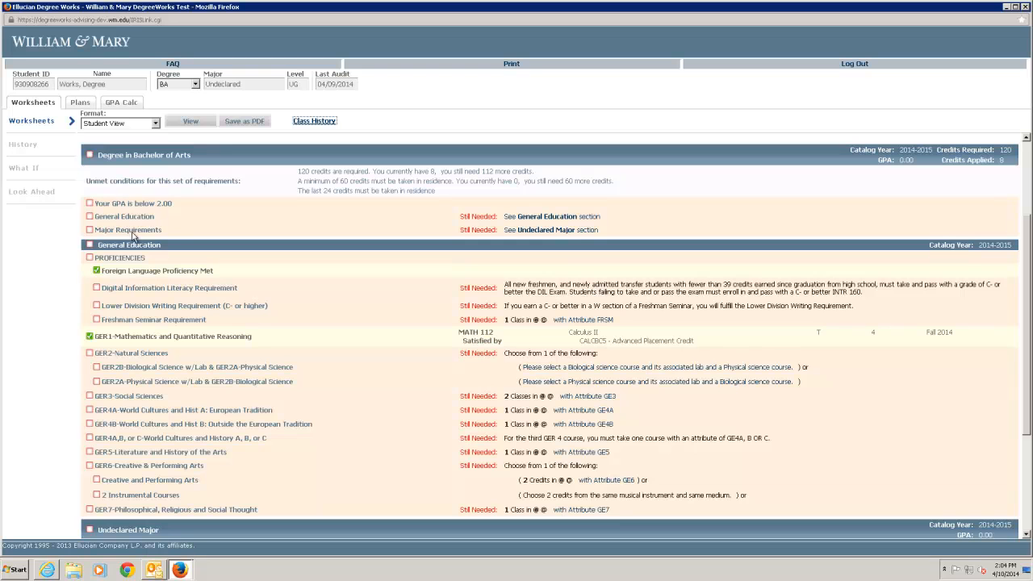
pyautogui.moveTo(136, 242)
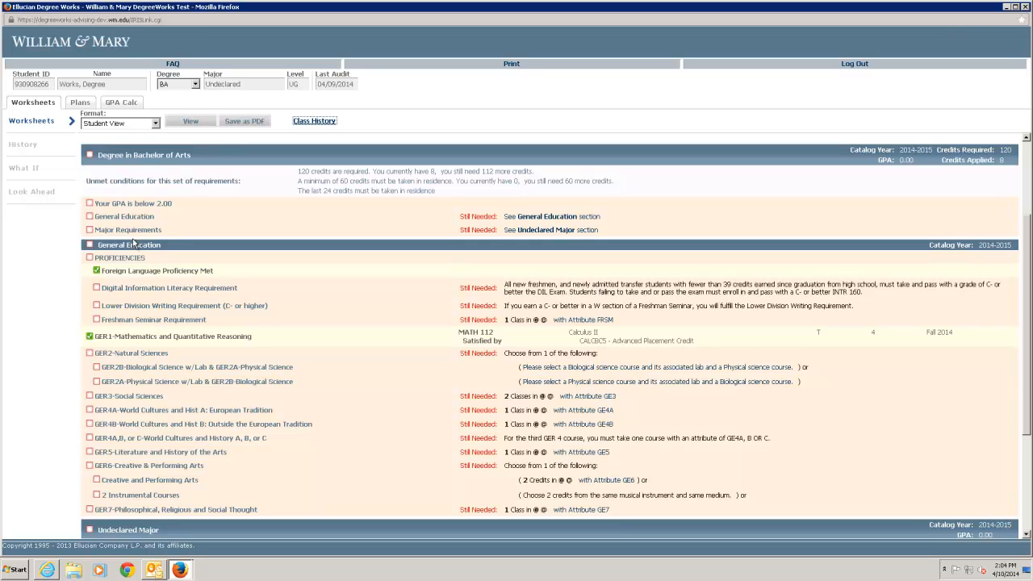
pyautogui.moveTo(124, 302)
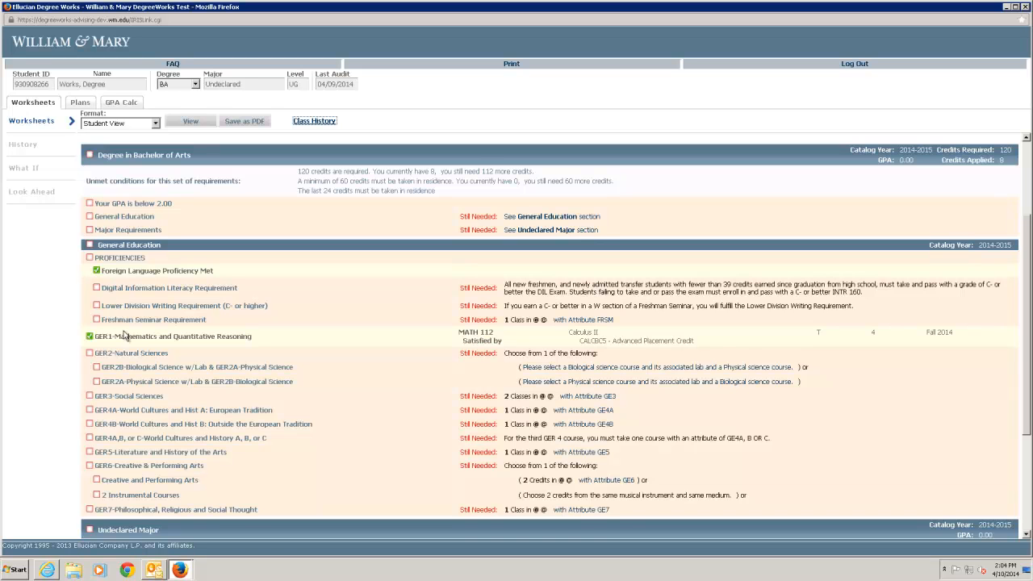
pyautogui.scroll(-3)
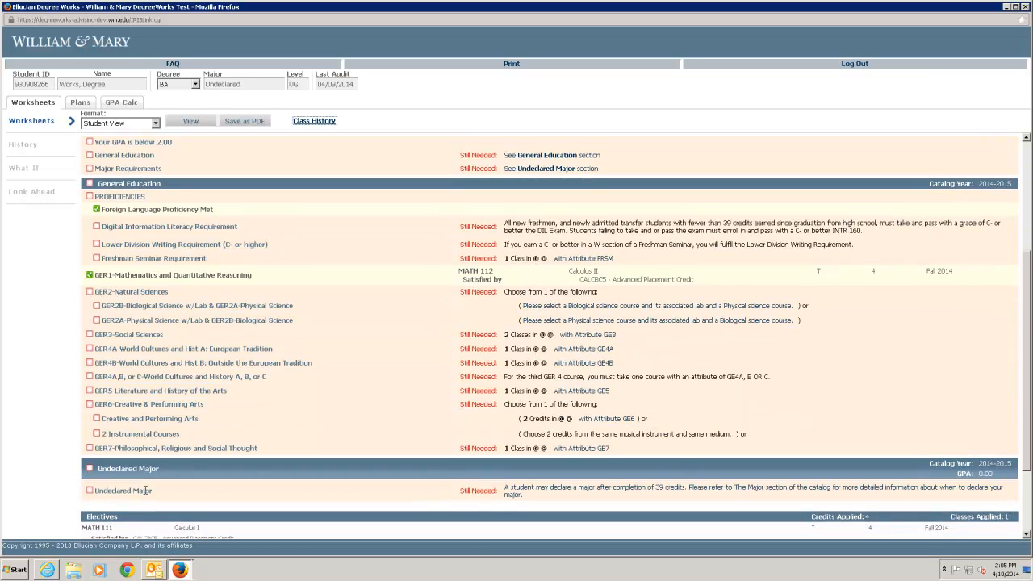
pyautogui.moveTo(155, 497)
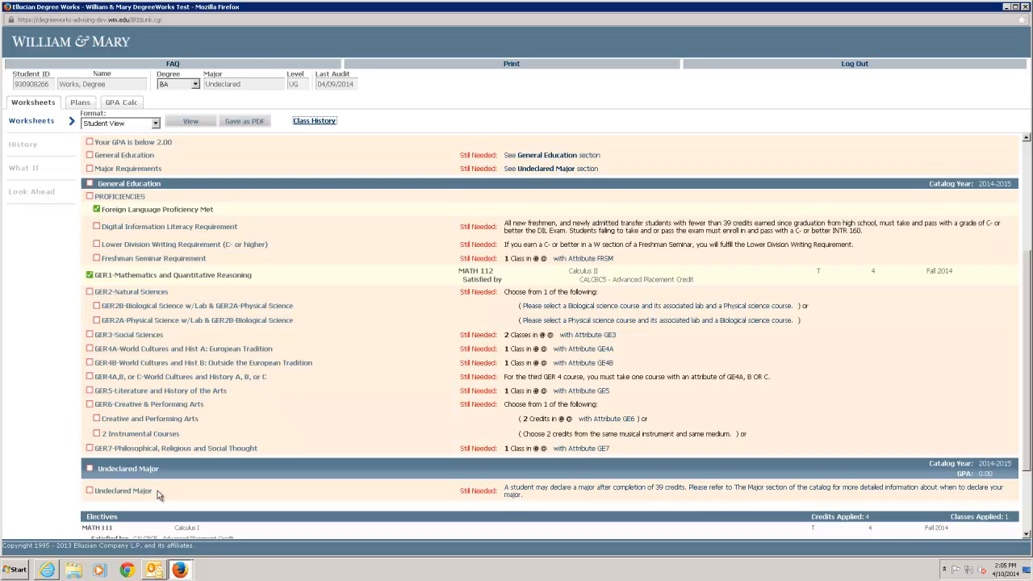
pyautogui.scroll(3)
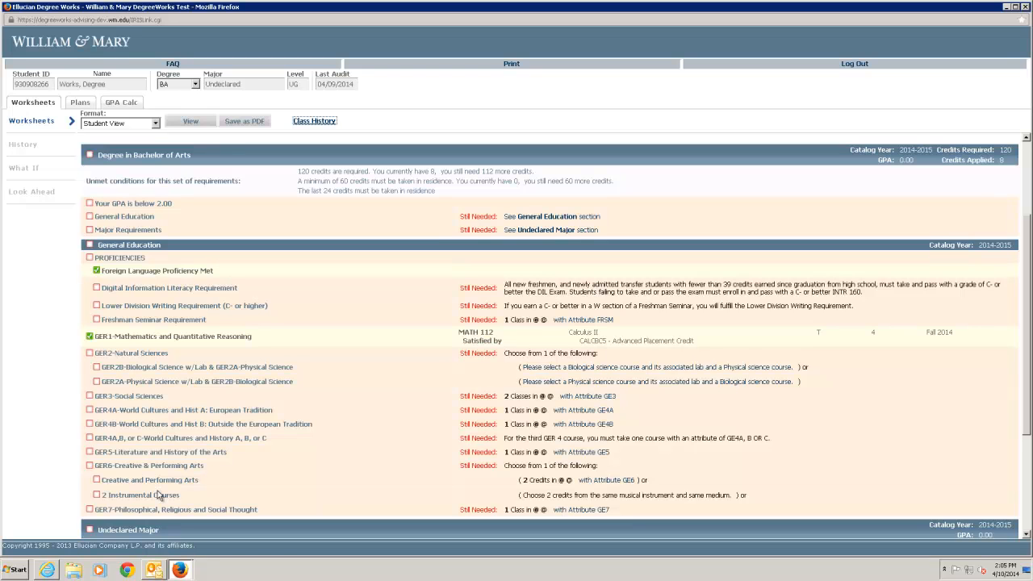
pyautogui.moveTo(137, 319)
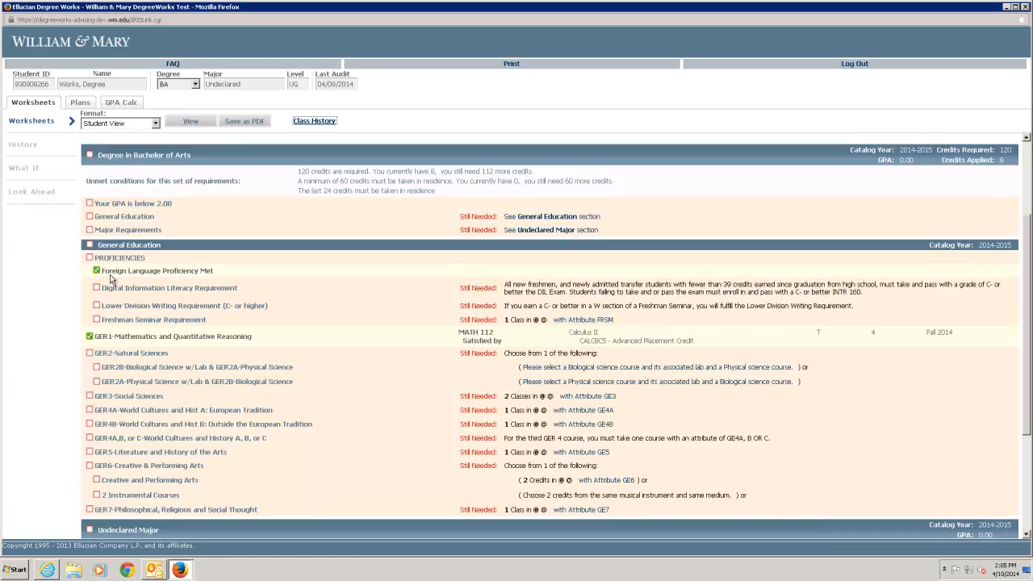
pyautogui.moveTo(120, 348)
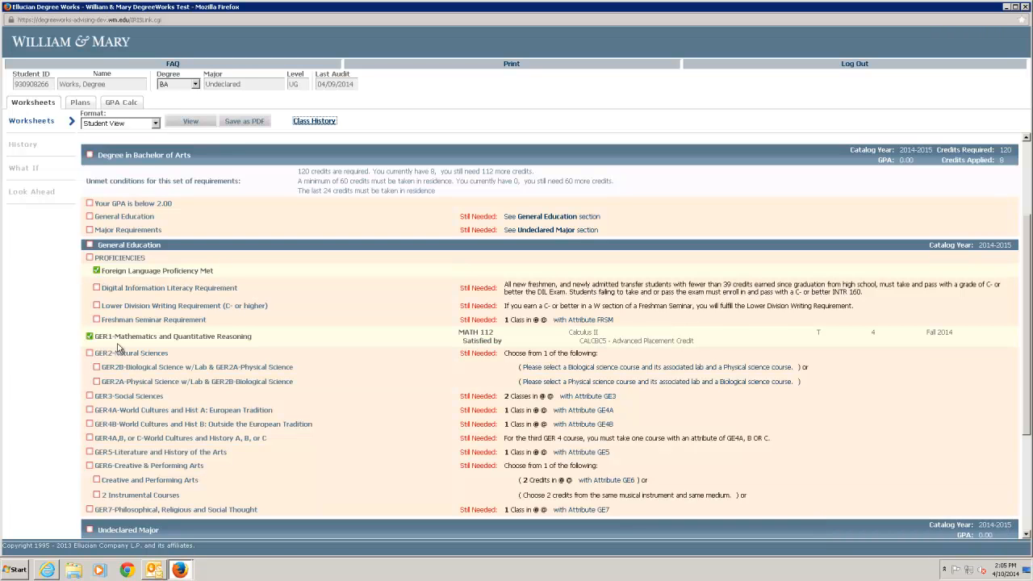
pyautogui.moveTo(155, 349)
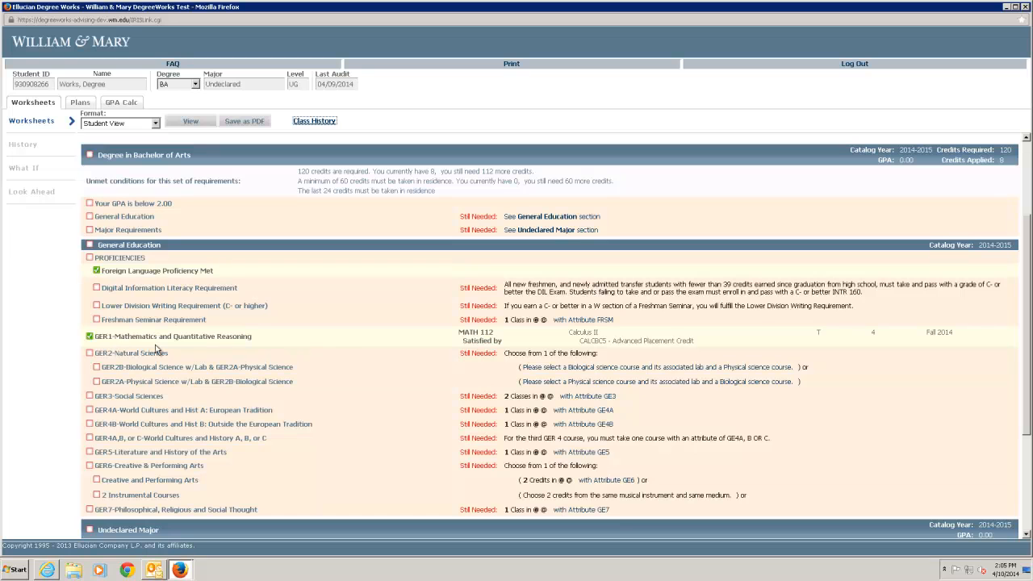
pyautogui.moveTo(509, 342)
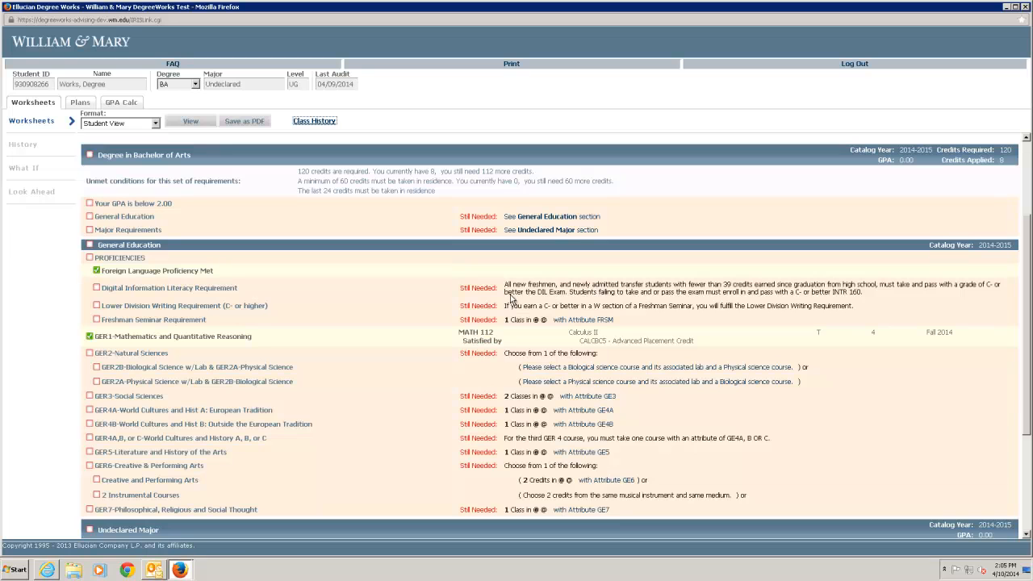
pyautogui.moveTo(525, 306)
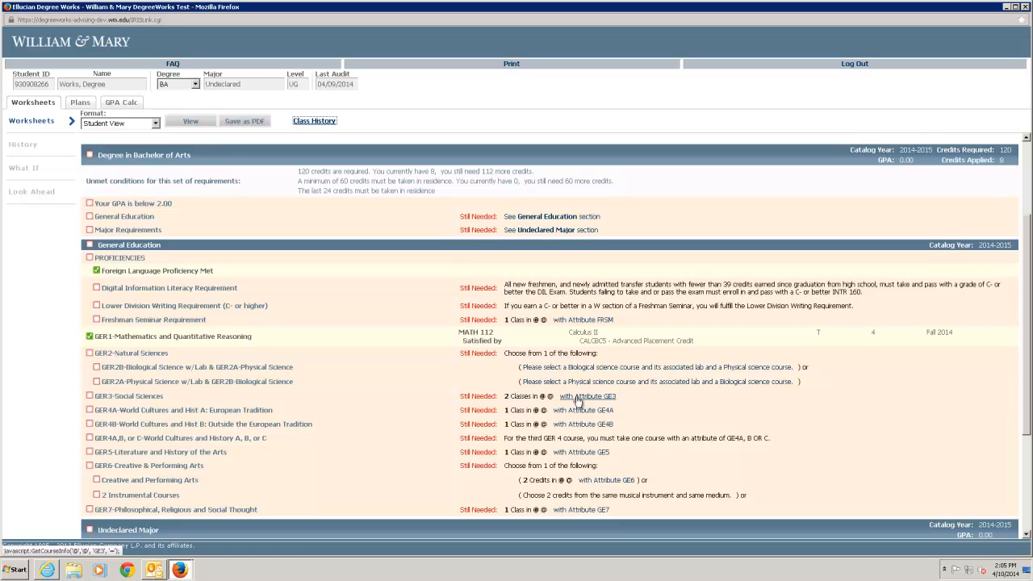
pyautogui.click(587, 397)
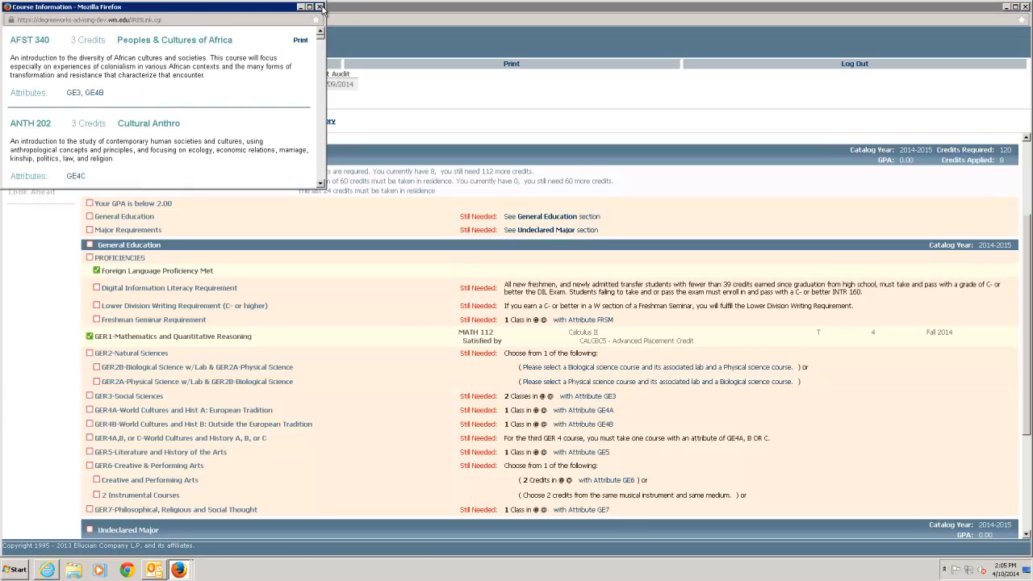
pyautogui.click(319, 7)
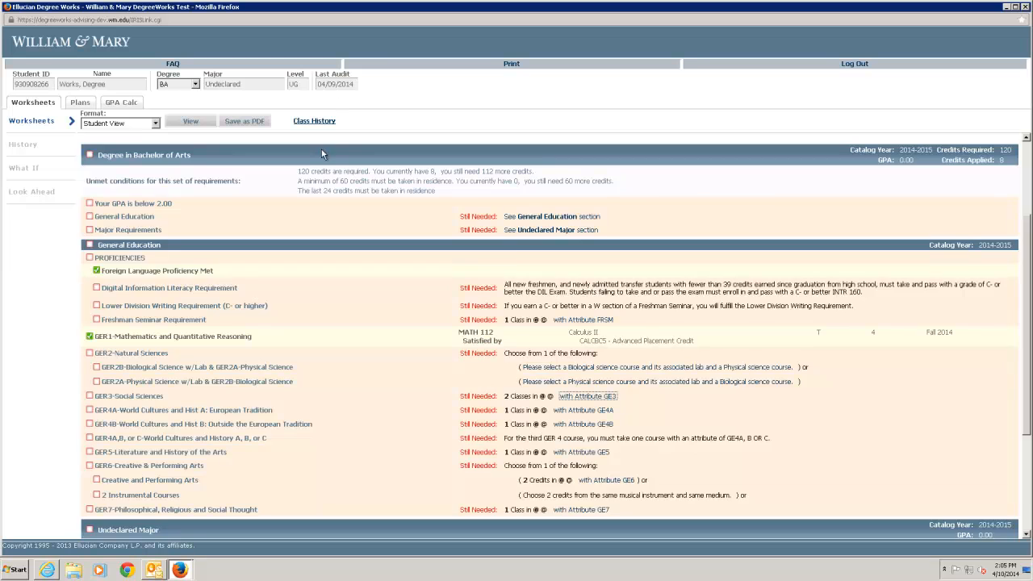
# - Scroll past Undeclared Major and Electives (MATH 111) to the Legend and Disclaimer
pyautogui.scroll(-3)
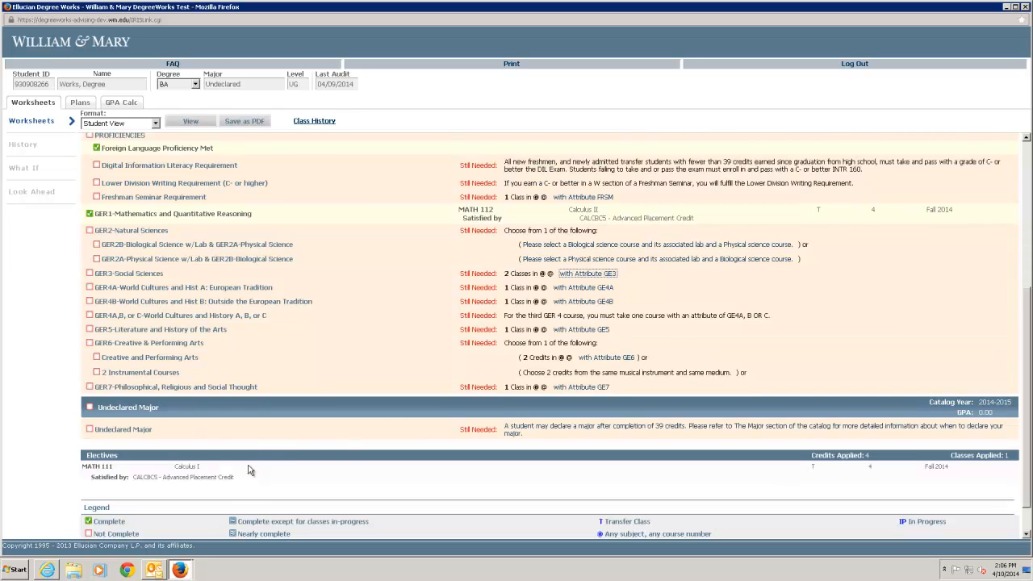
pyautogui.moveTo(220, 446)
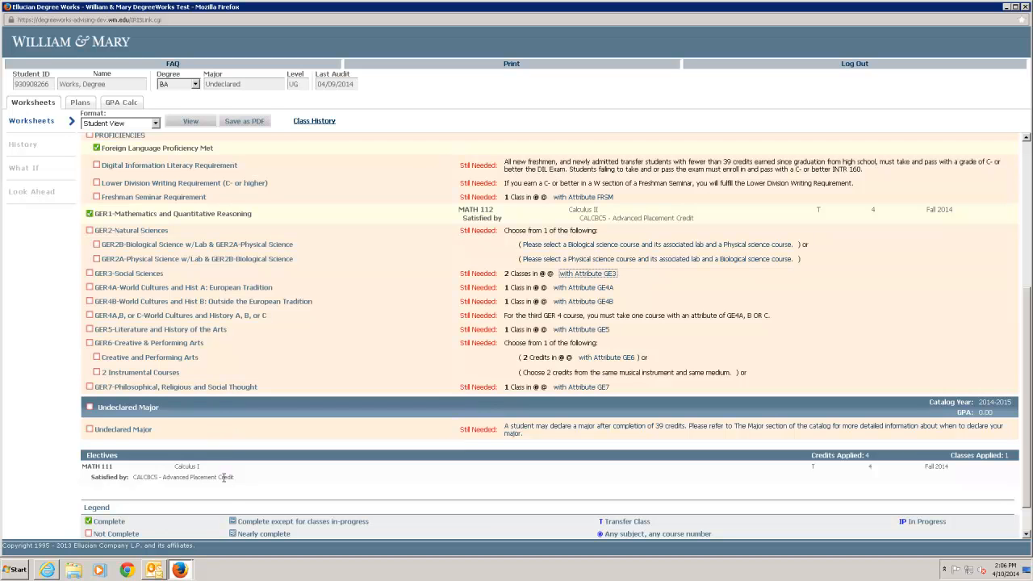
pyautogui.scroll(-3)
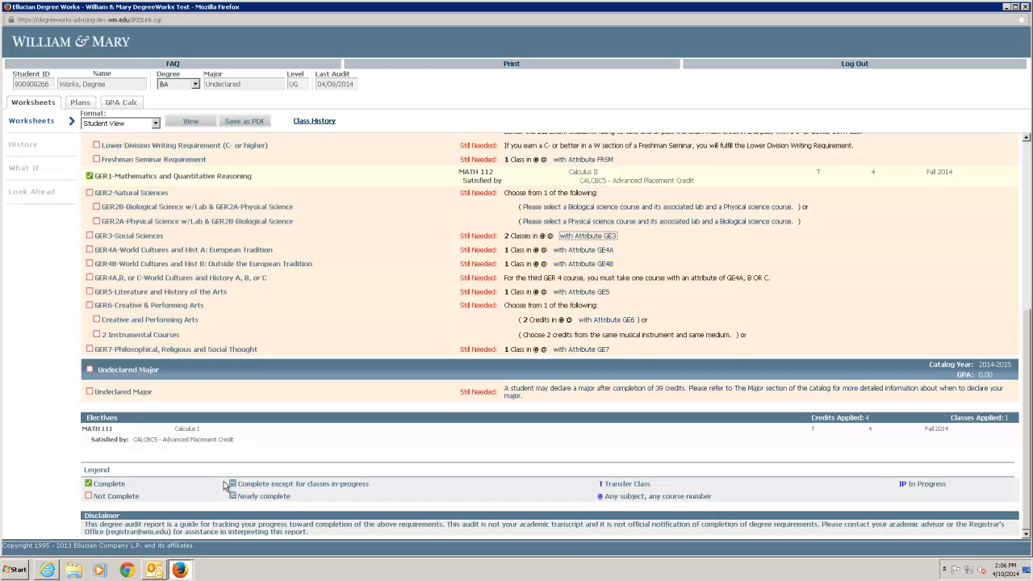
pyautogui.moveTo(136, 498)
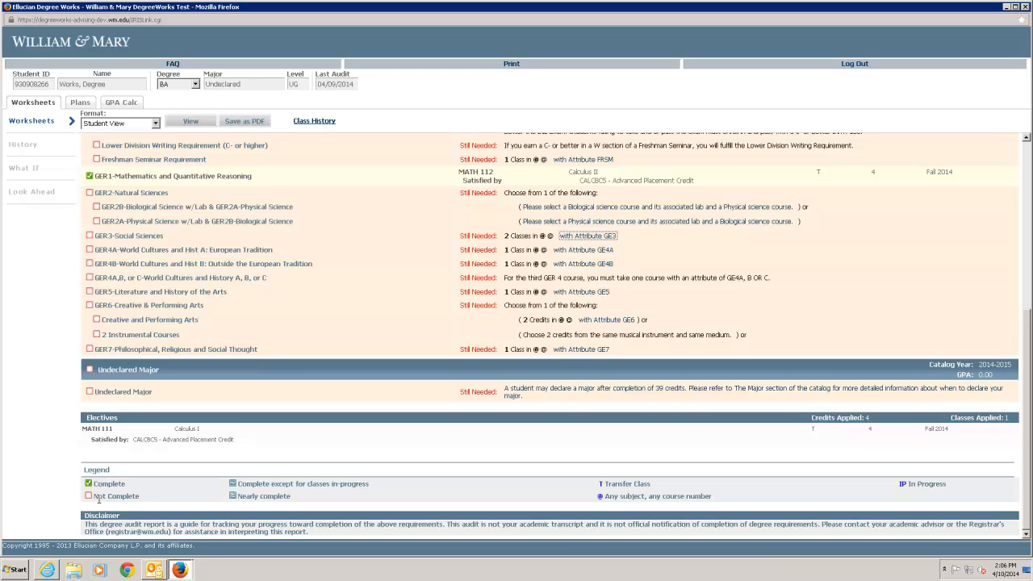
pyautogui.moveTo(426, 497)
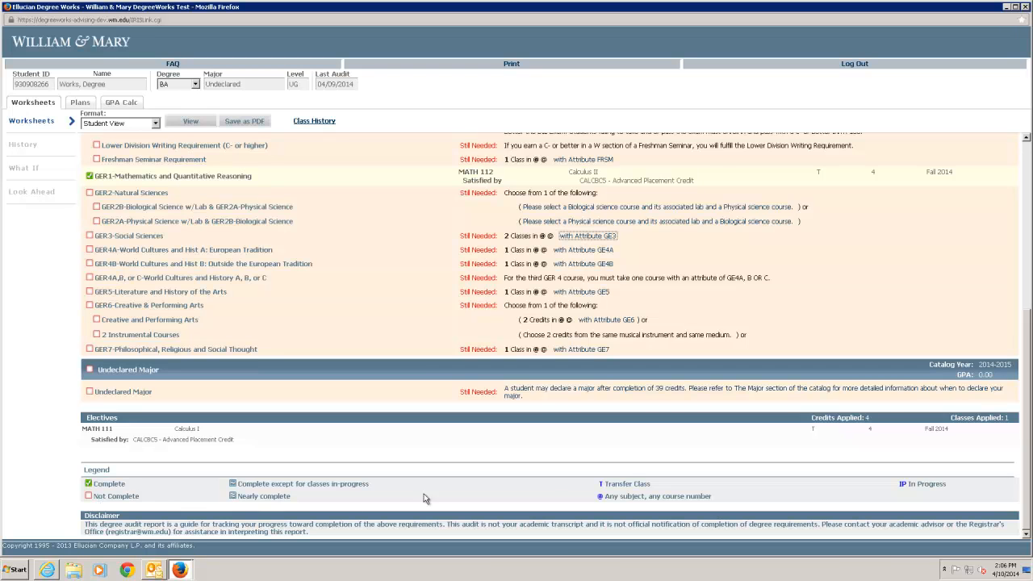
pyautogui.moveTo(912, 494)
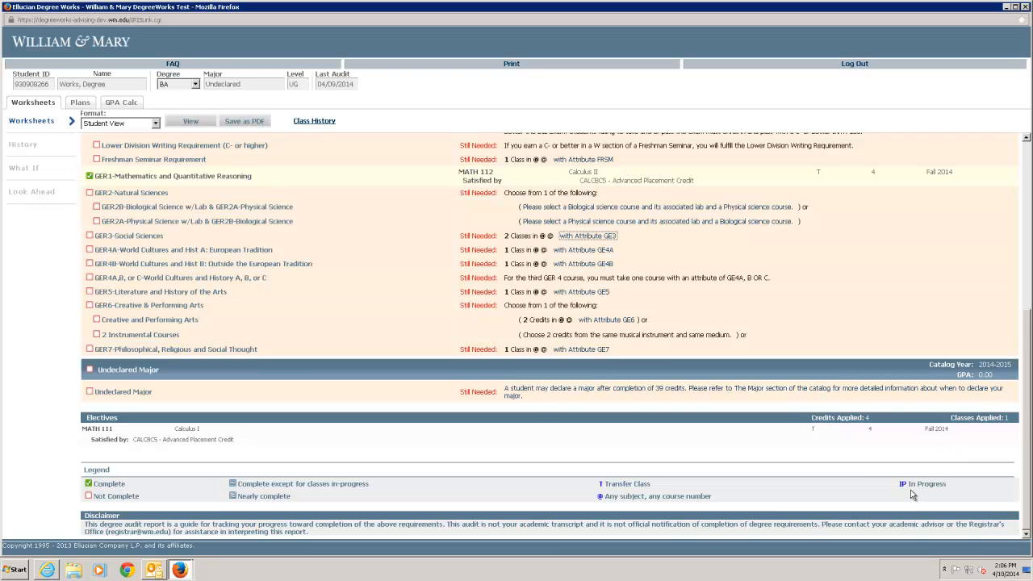
pyautogui.moveTo(604, 493)
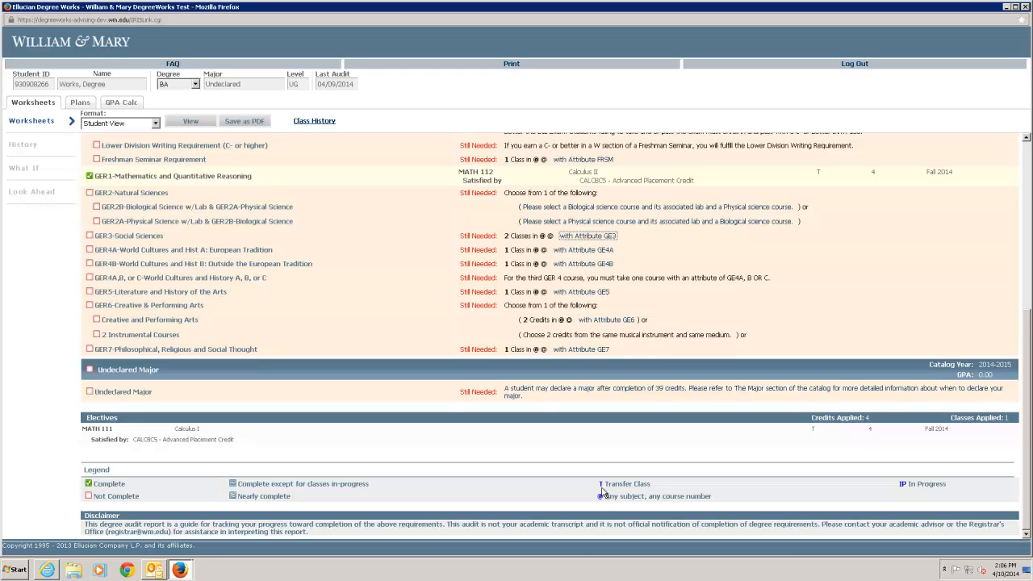
pyautogui.moveTo(176, 531)
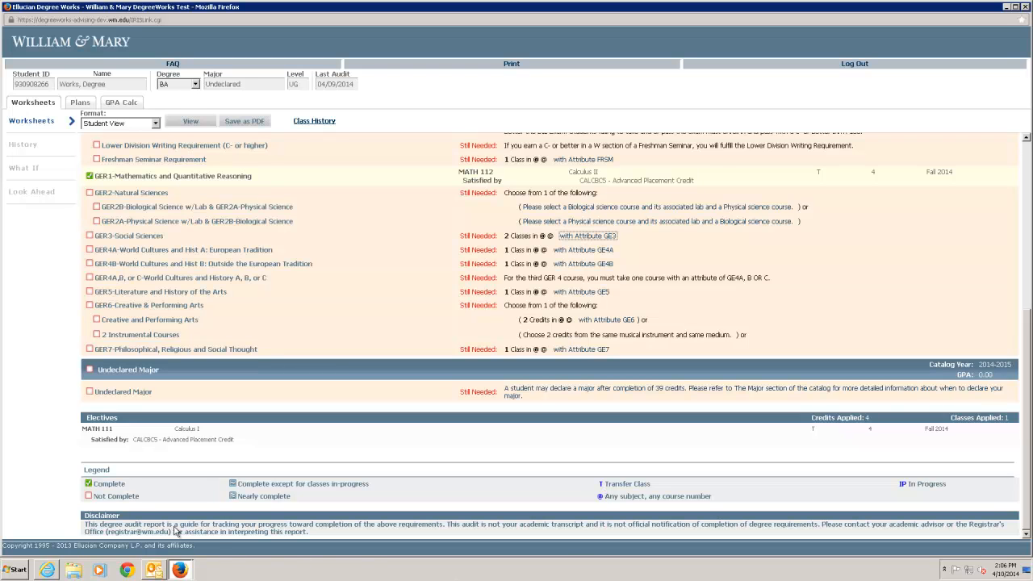